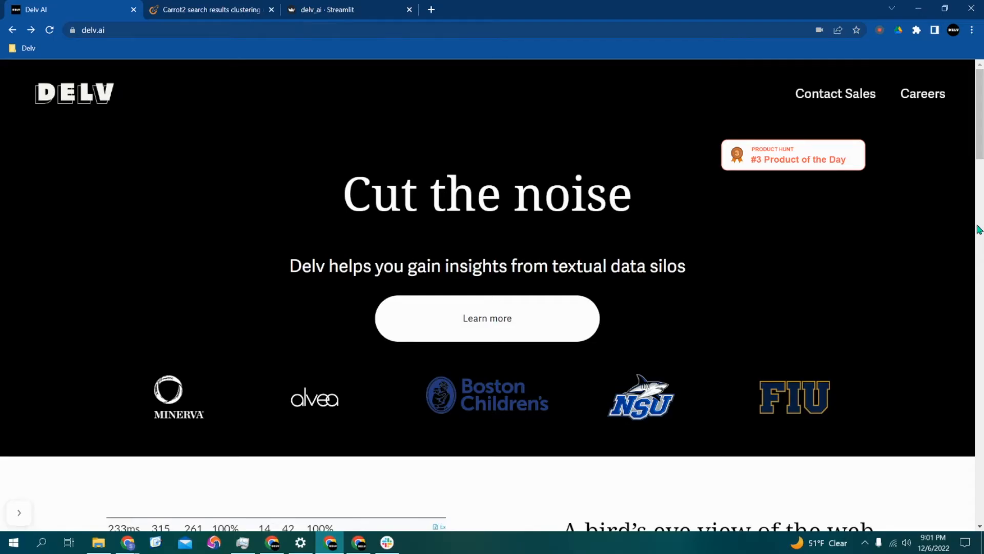
# - Extend the Carrot2 query to 'What are the effects of caffeine consumption in children?' and cluster the results
pyautogui.scroll(-3)
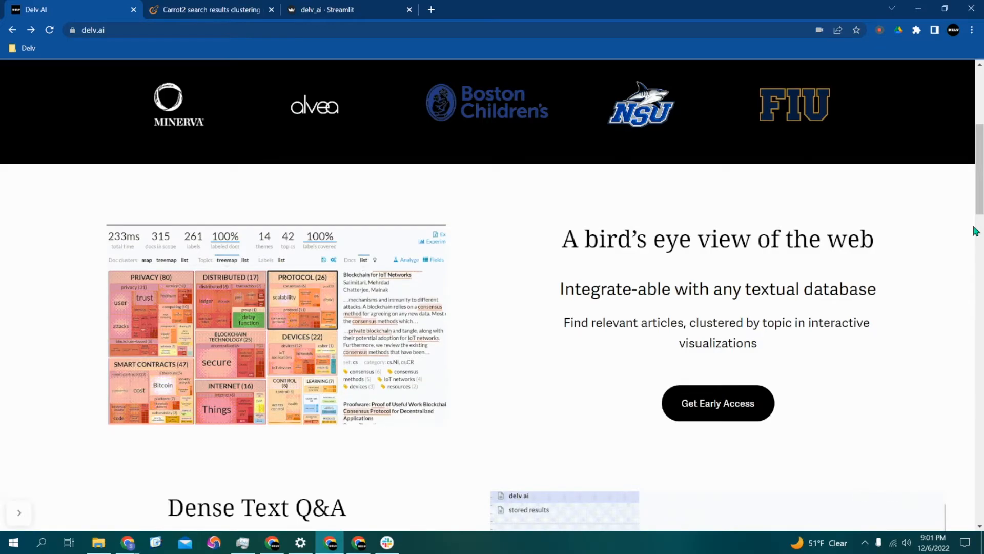
pyautogui.scroll(-3)
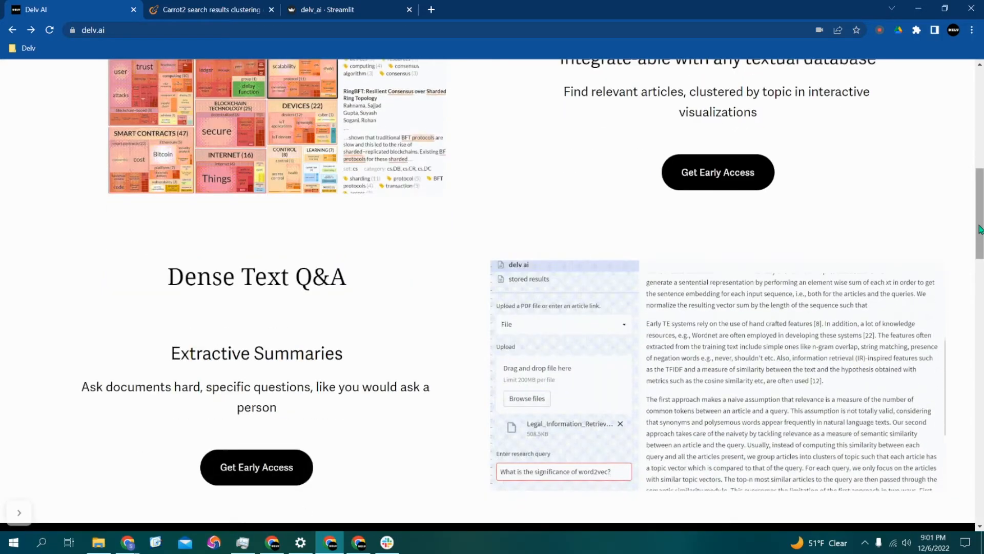
pyautogui.scroll(-3)
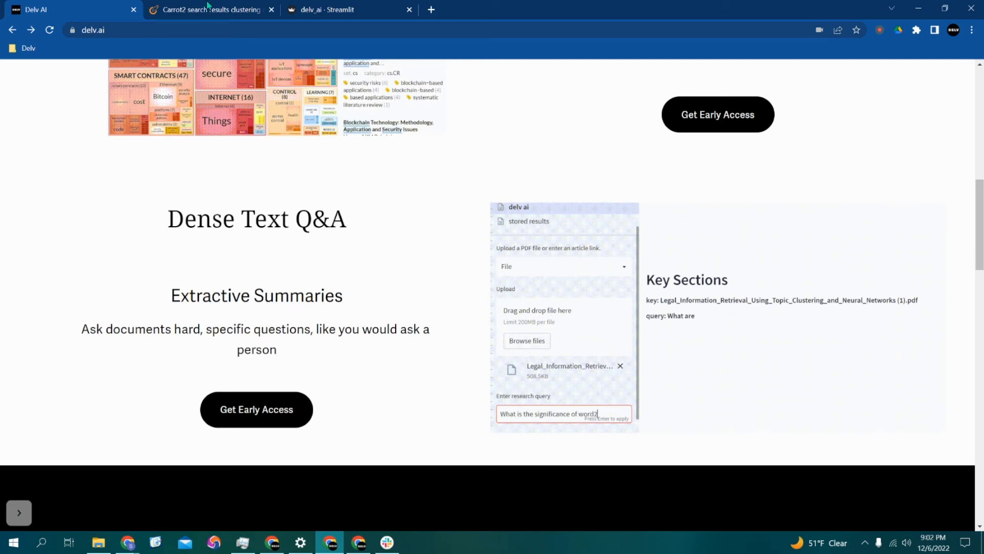
pyautogui.click(210, 9)
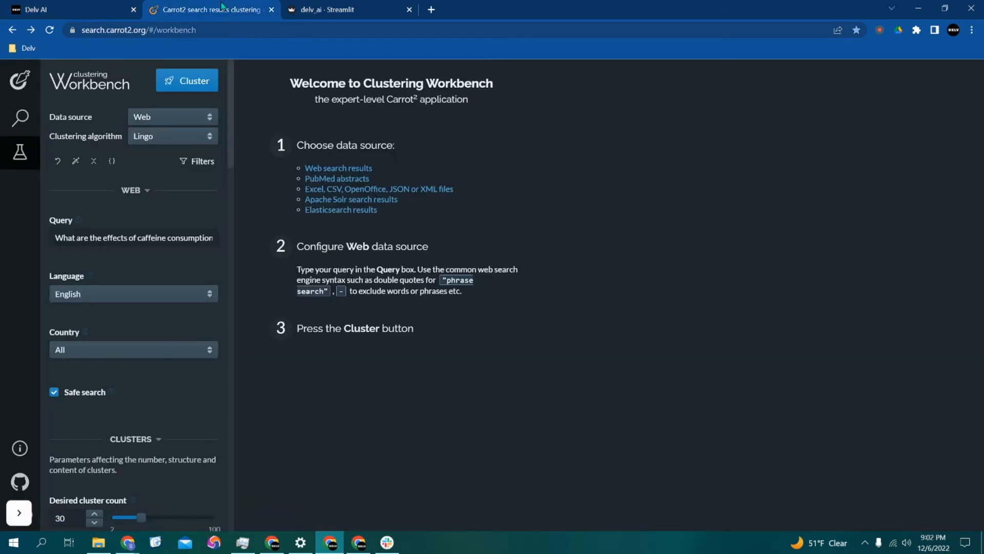
pyautogui.moveTo(507, 6)
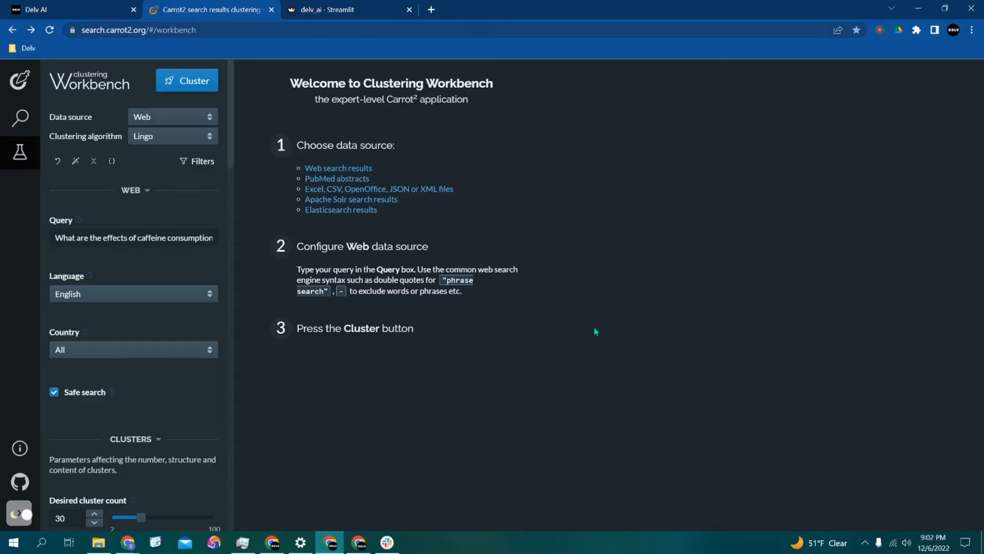
pyautogui.moveTo(100, 257)
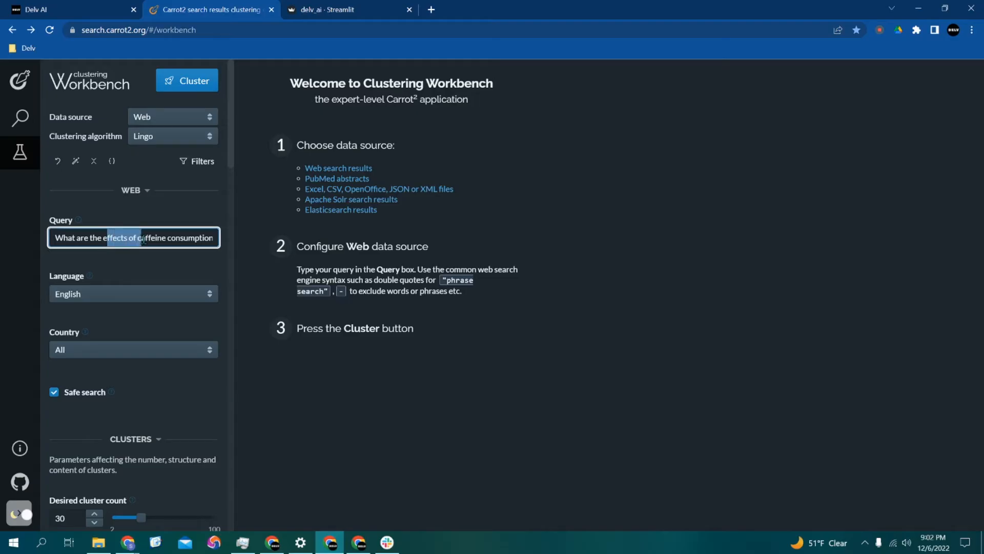
pyautogui.write('in children?')
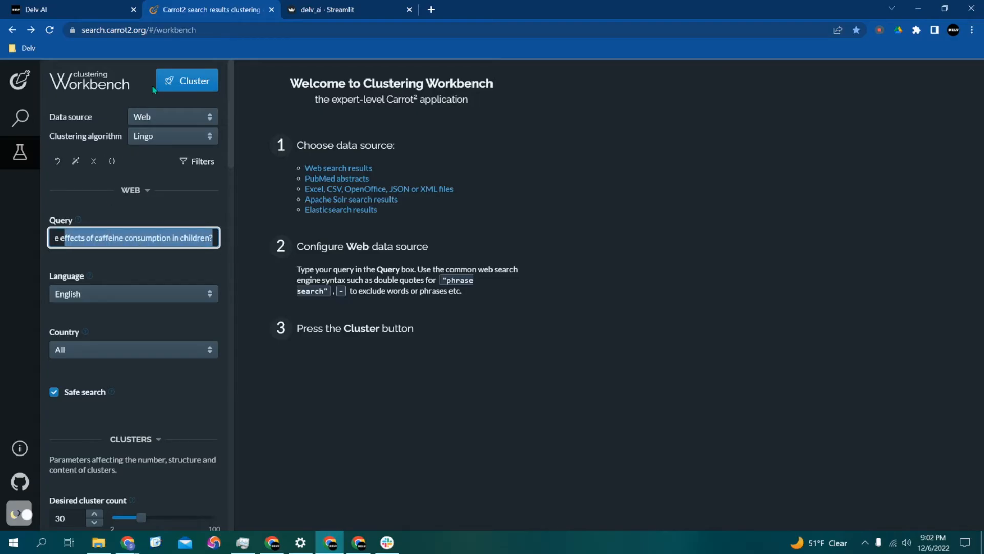
pyautogui.click(185, 80)
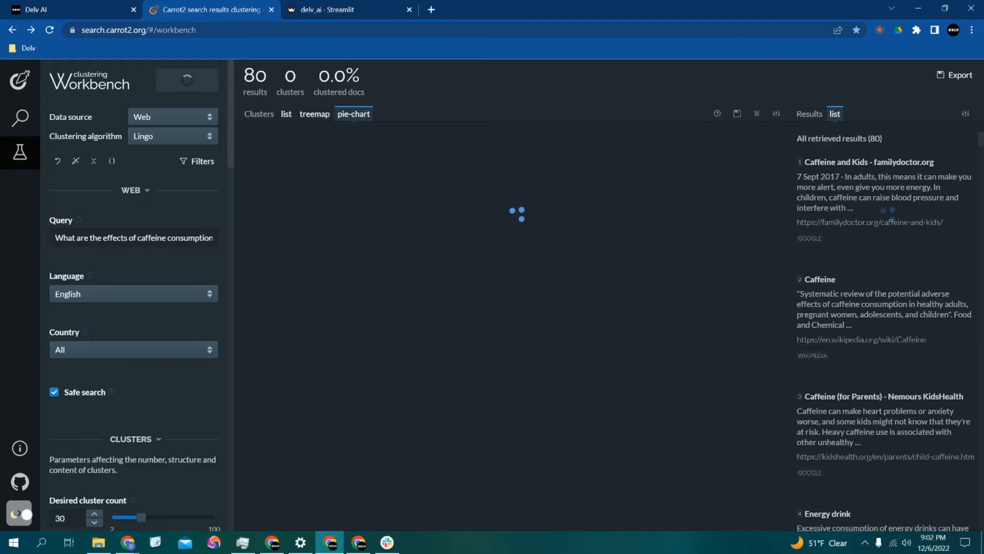
# - Select the Energy Drinks slice of the 27-cluster pie chart and browse its 8 results
pyautogui.click(186, 81)
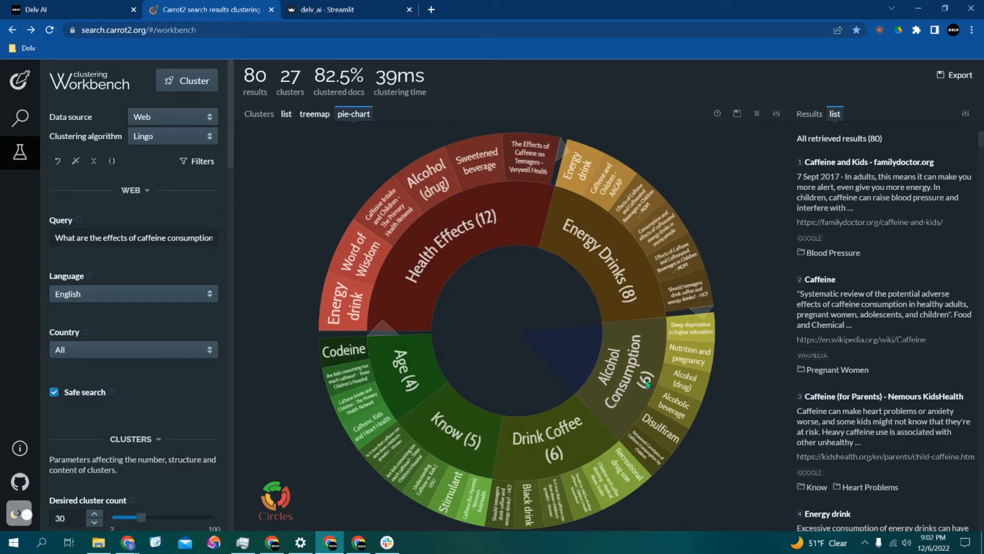
pyautogui.click(599, 226)
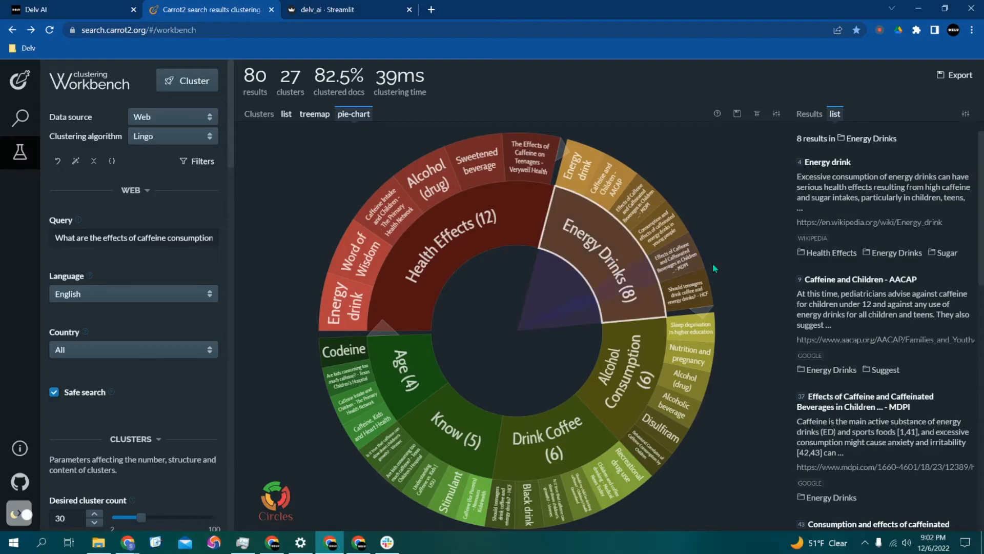
pyautogui.scroll(-3)
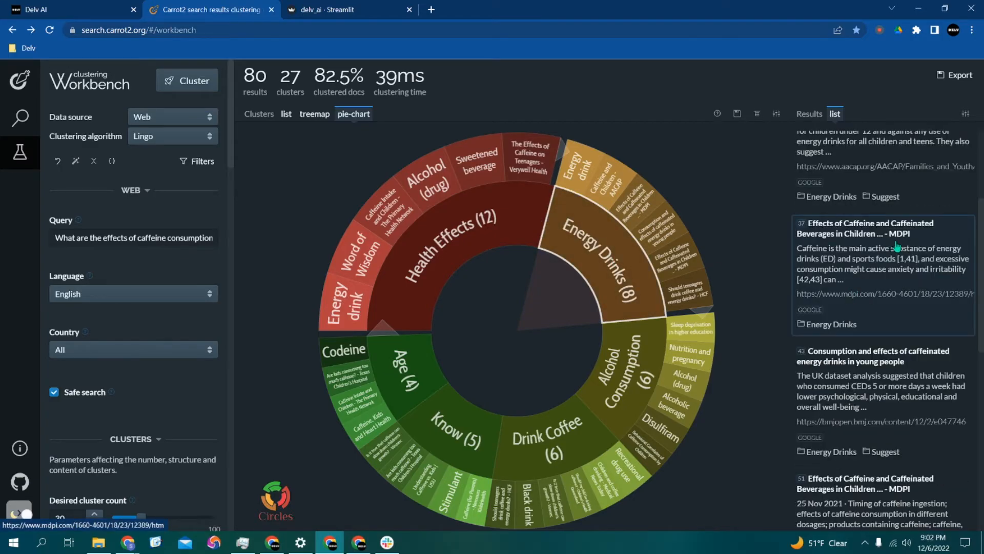
# - Open the MDPI caffeine review article and download its PDF, ijerph-18-12389.pdf
pyautogui.click(868, 228)
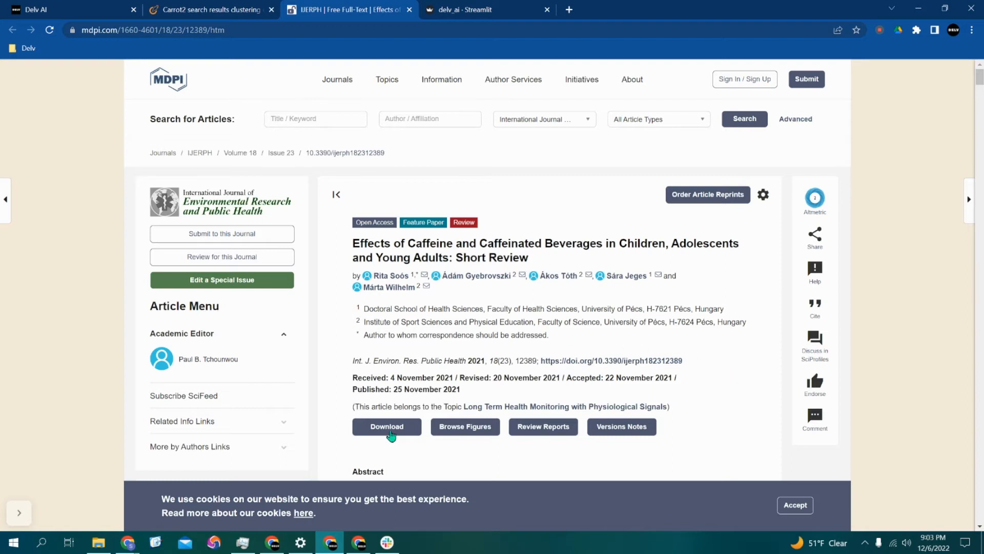
pyautogui.click(386, 426)
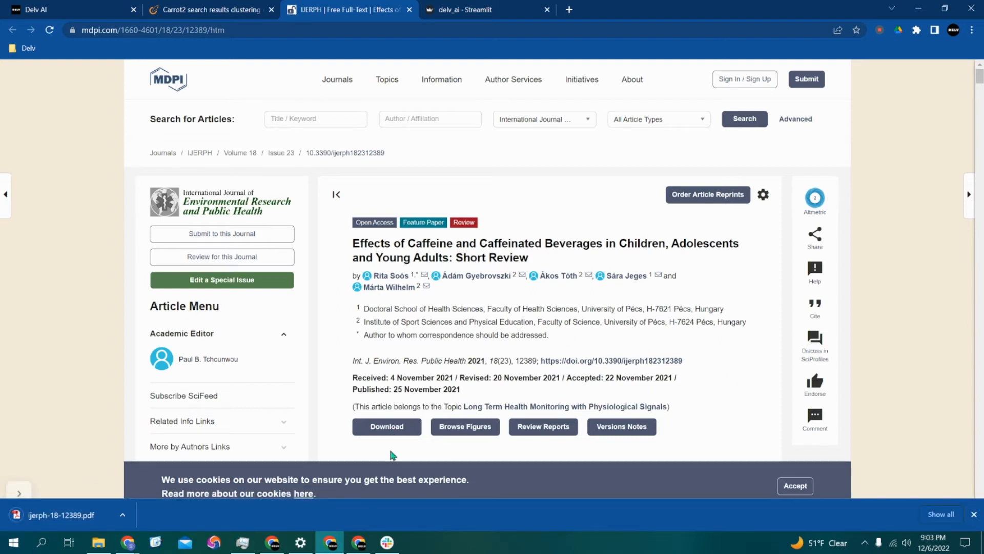
pyautogui.click(484, 9)
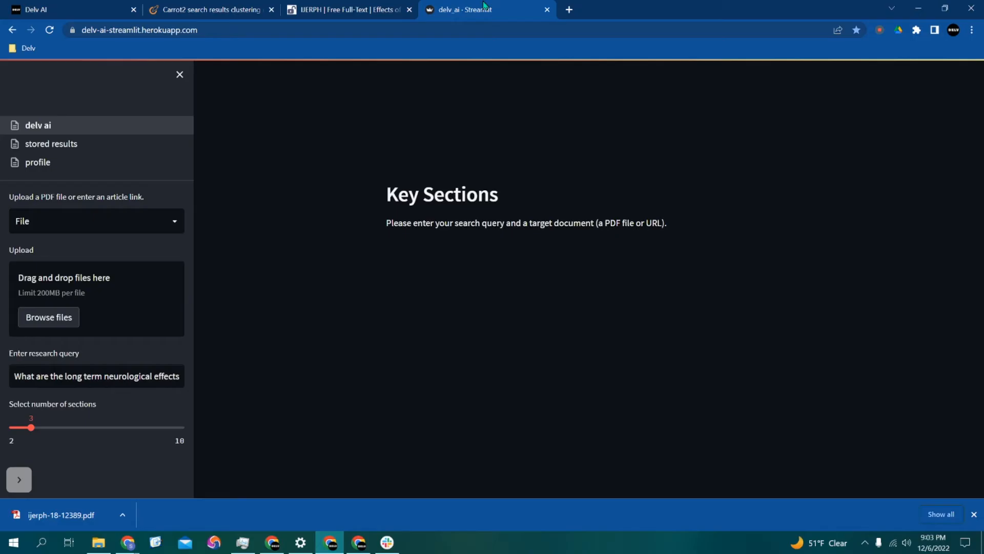
pyautogui.moveTo(465, 218)
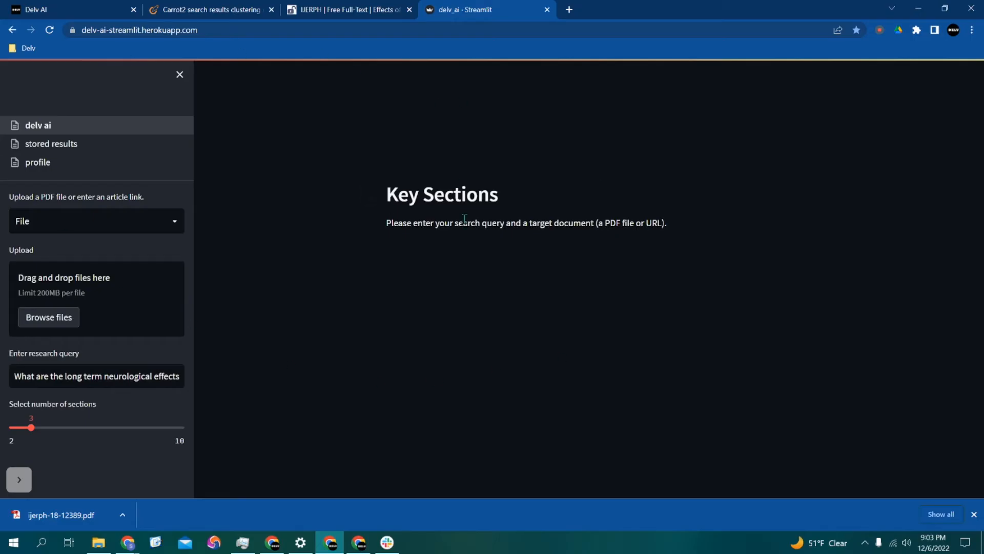
pyautogui.moveTo(545, 253)
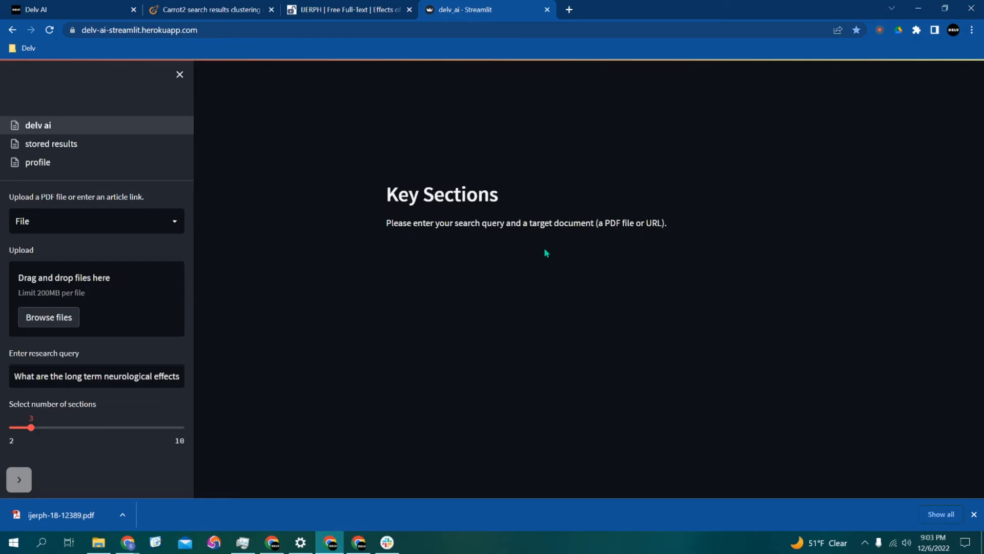
pyautogui.moveTo(487, 337)
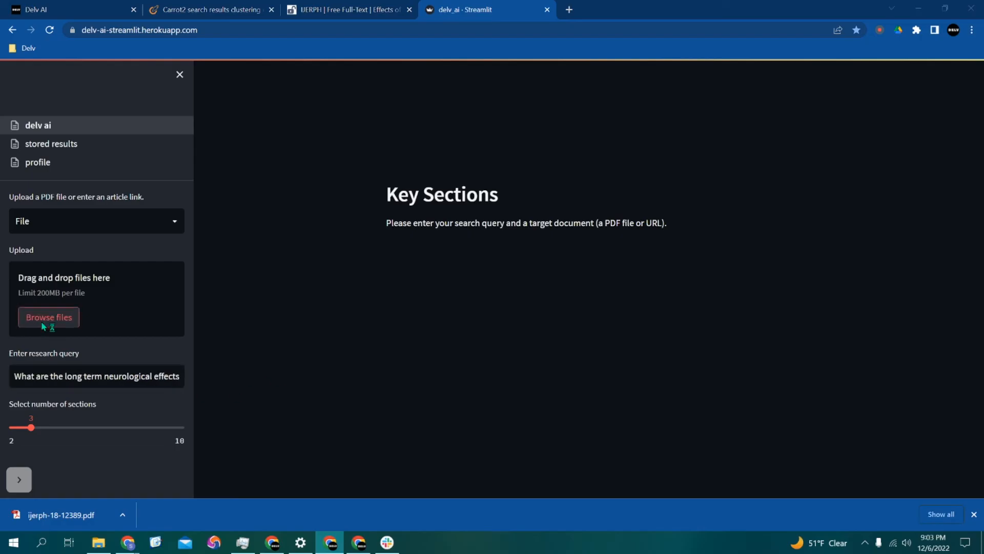
# - Upload ijerph-18-12389.pdf from Desktop > Saved Papers to Delv AI
pyautogui.click(48, 317)
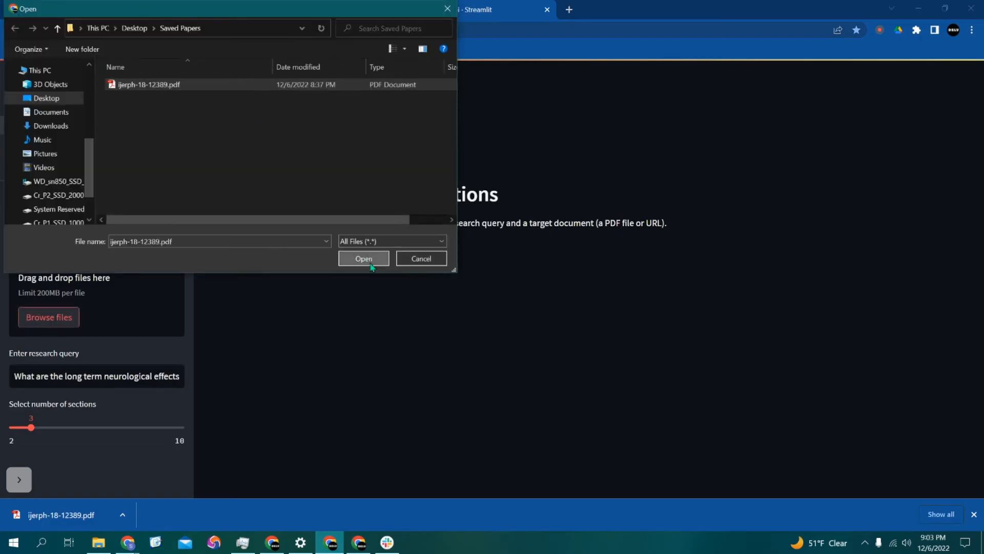
pyautogui.click(362, 257)
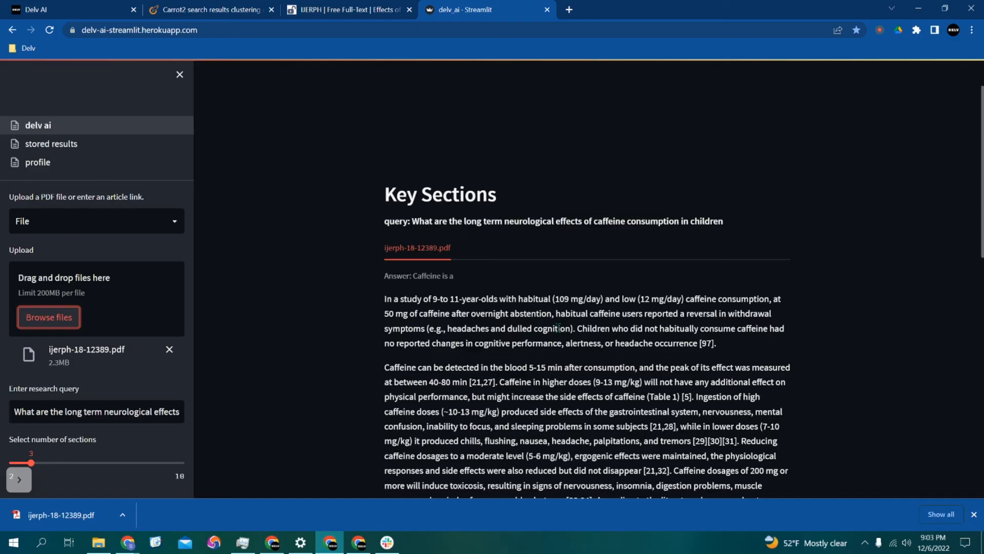
pyautogui.scroll(-3)
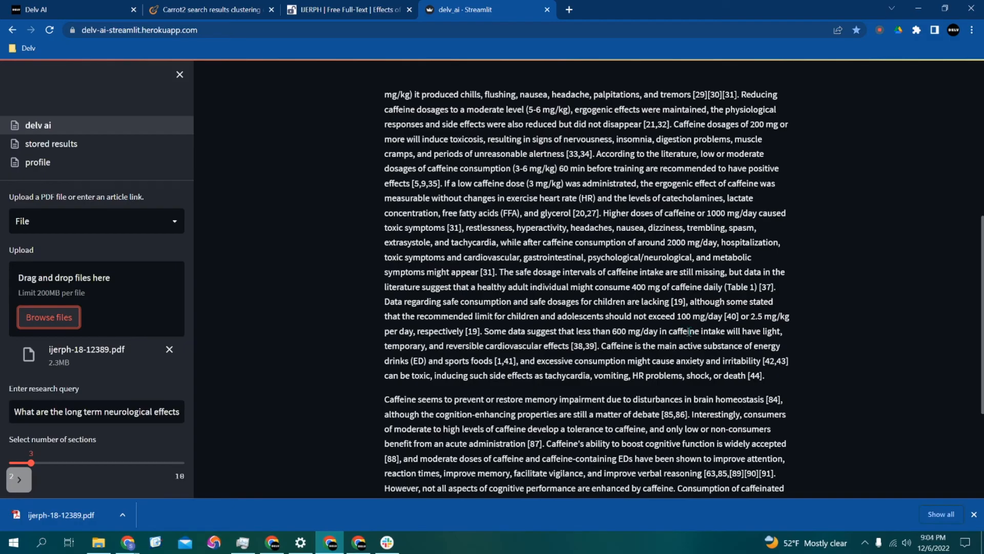
pyautogui.moveTo(713, 6)
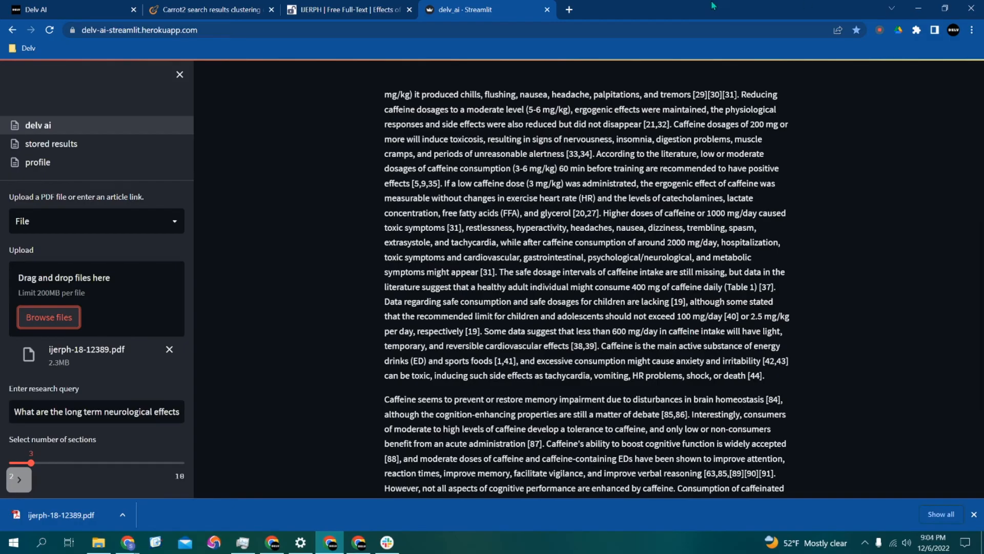